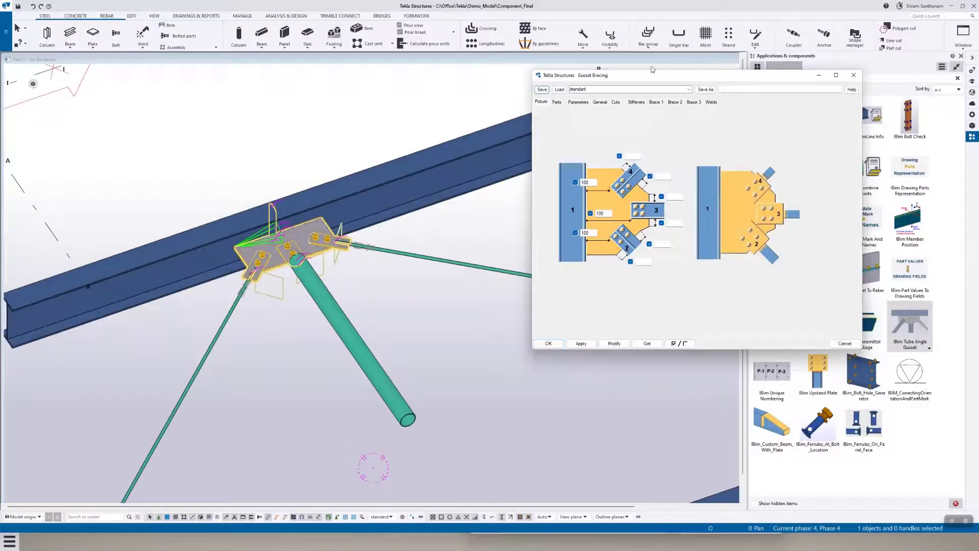
Load the Rod2_HS preset into Gusset Bracing and show its part settings
{"action": "left_click", "coordinate": [687, 90]}
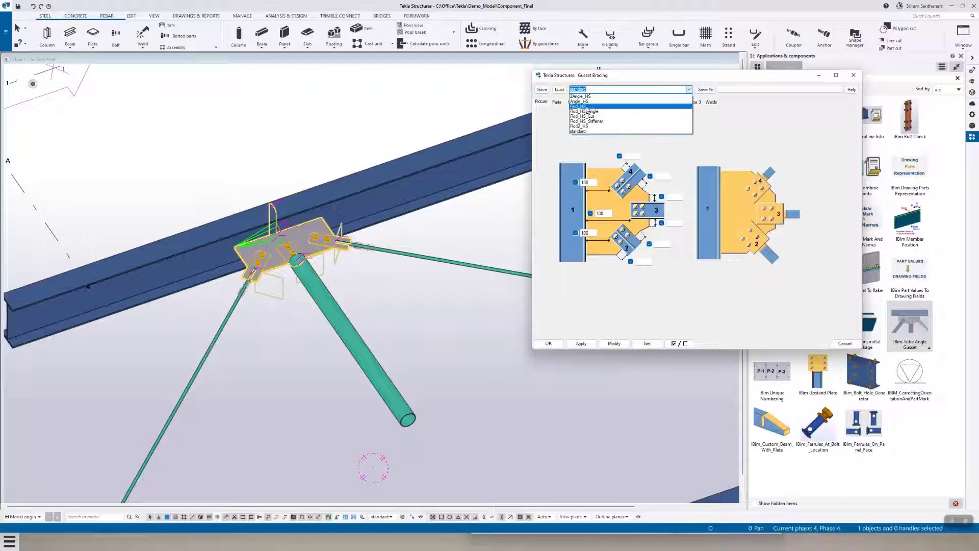
{"action": "left_click", "coordinate": [581, 126]}
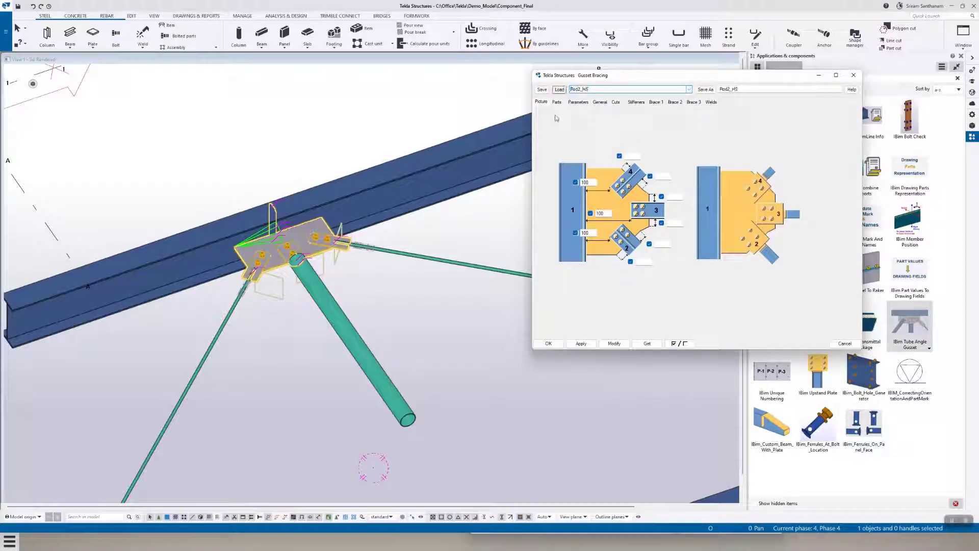
{"action": "left_click", "coordinate": [613, 343]}
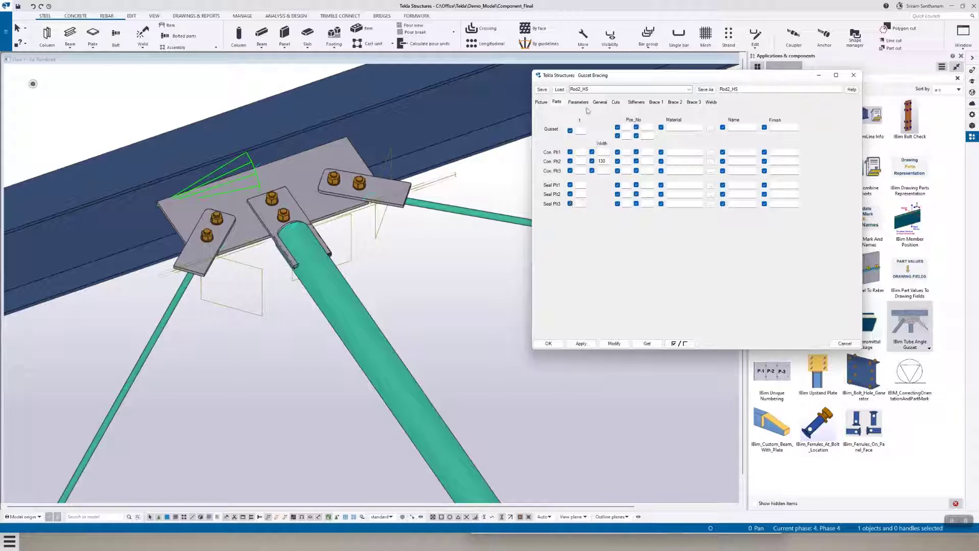
Review the gusset shape options on the Parameters tab, keeping the current shape
{"action": "left_click", "coordinate": [577, 102]}
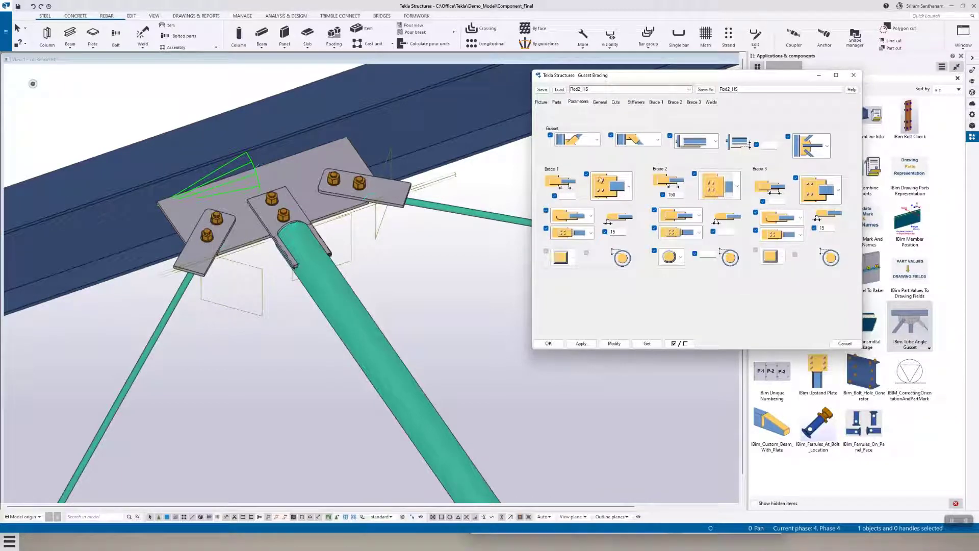
{"action": "left_click", "coordinate": [595, 138]}
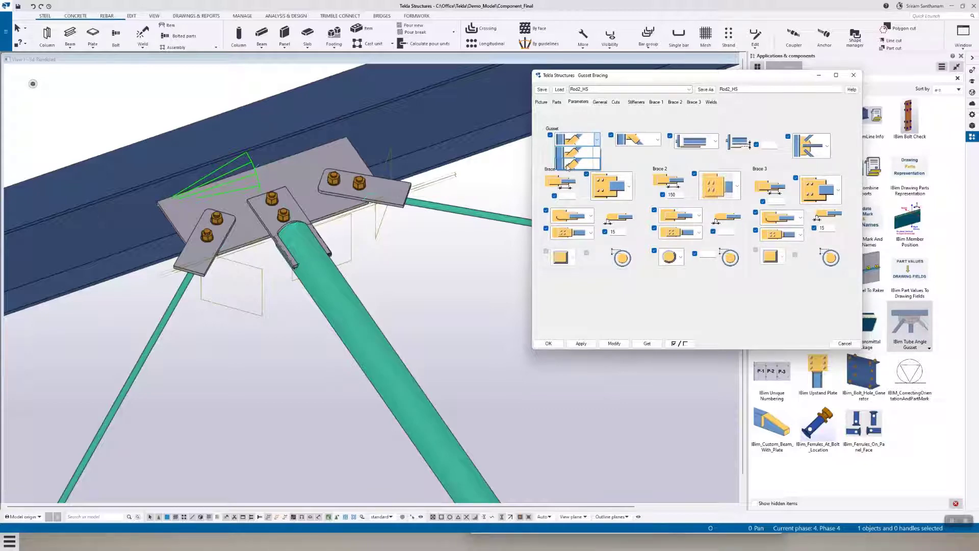
{"action": "left_click", "coordinate": [576, 153]}
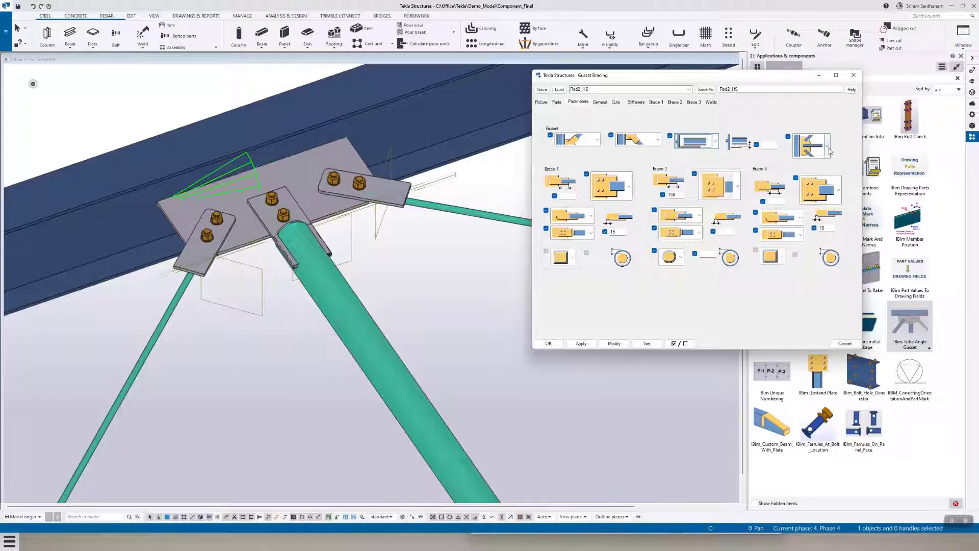
{"action": "left_click", "coordinate": [826, 139]}
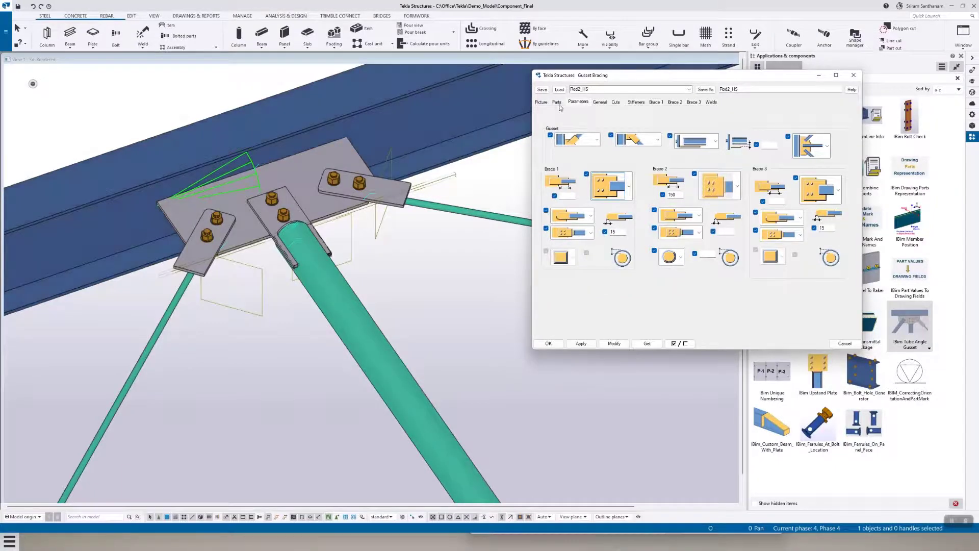
Set stiffener thickness 10, back stiffener 10 and shifting distances 100 100, and modify the connection
{"action": "left_click", "coordinate": [636, 102]}
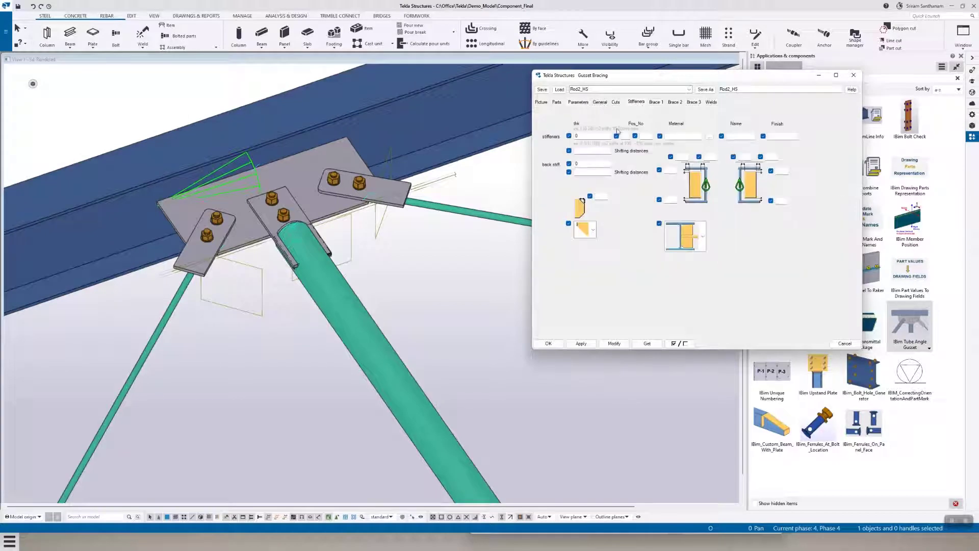
{"action": "type", "text": "10"}
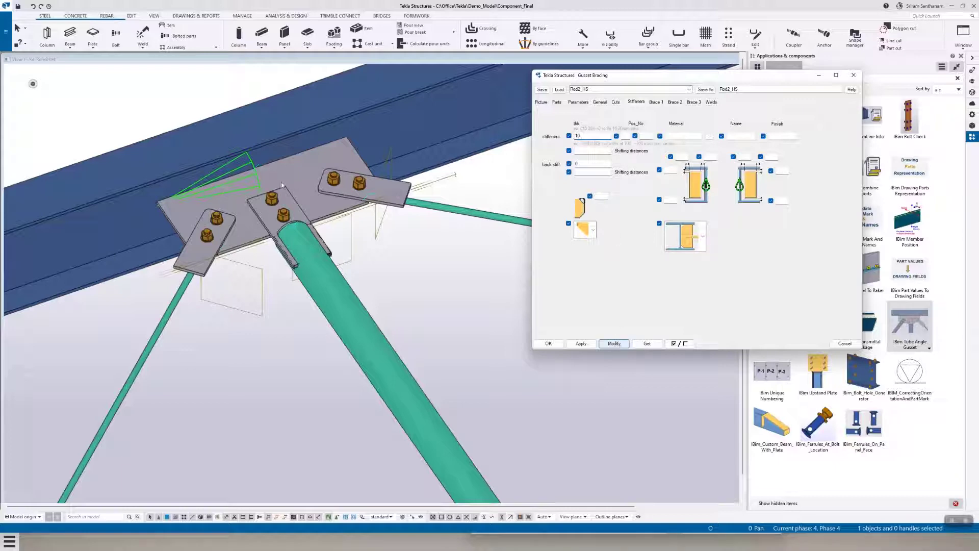
{"action": "mouse_move", "coordinate": [600, 375]}
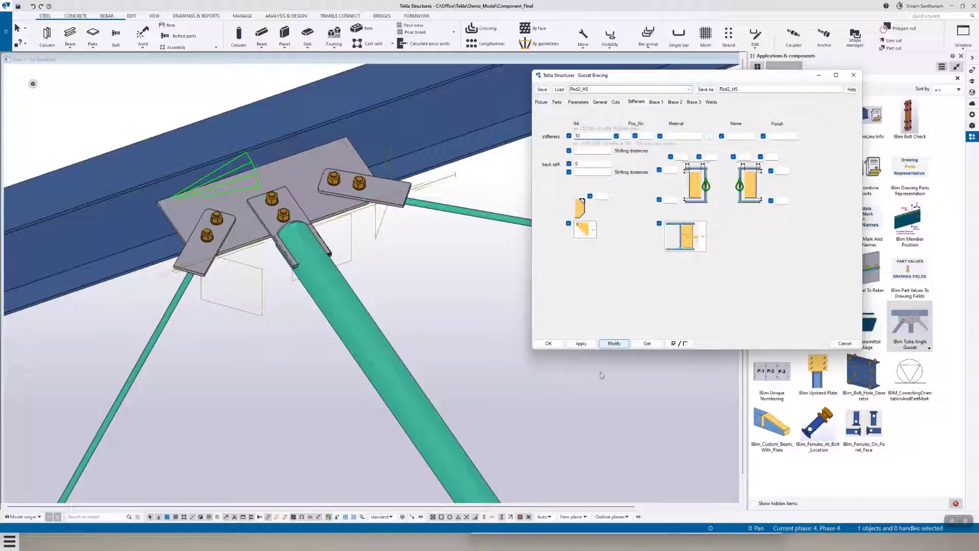
{"action": "left_click", "coordinate": [614, 343]}
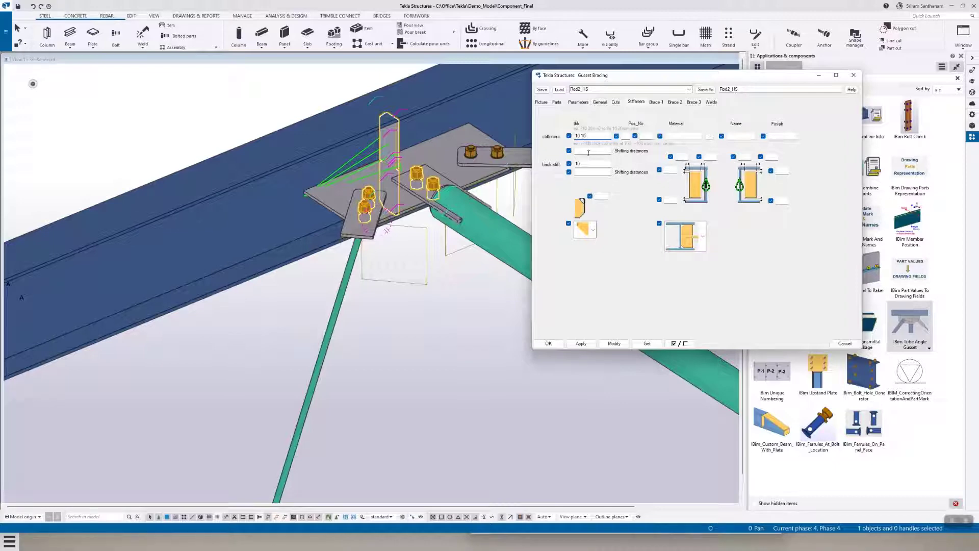
{"action": "type", "text": "100"}
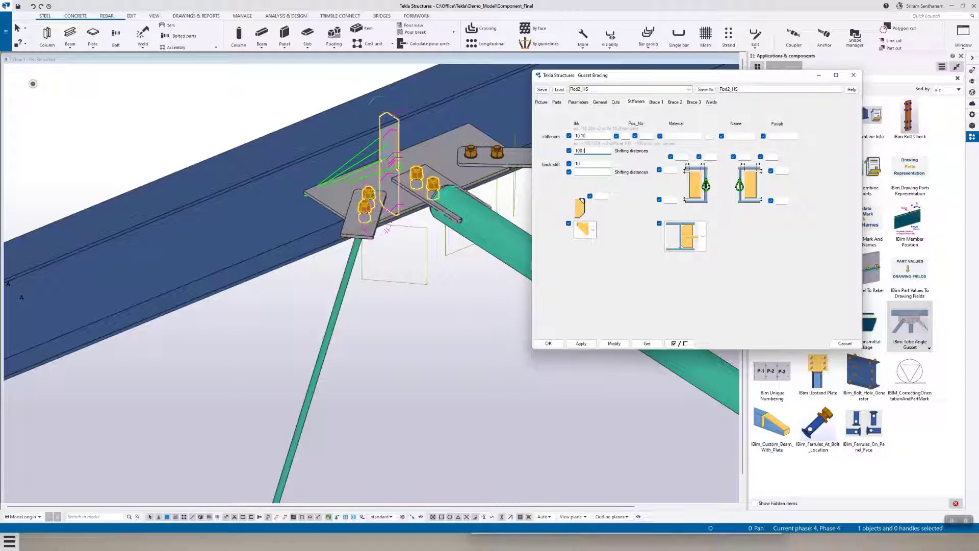
{"action": "type", "text": "100 100"}
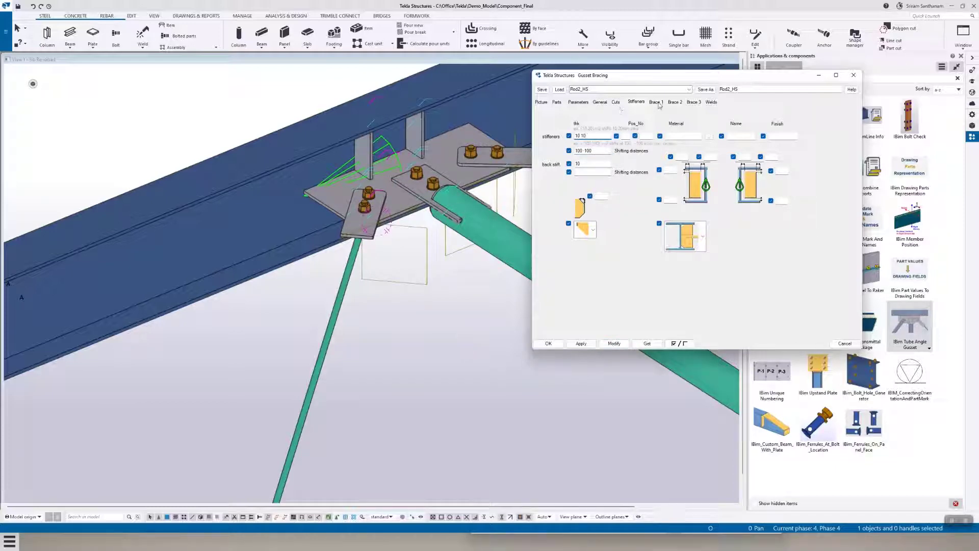
Check the bolt settings of Brace 1, Brace 2 and Brace 3 in turn
{"action": "left_click", "coordinate": [655, 102]}
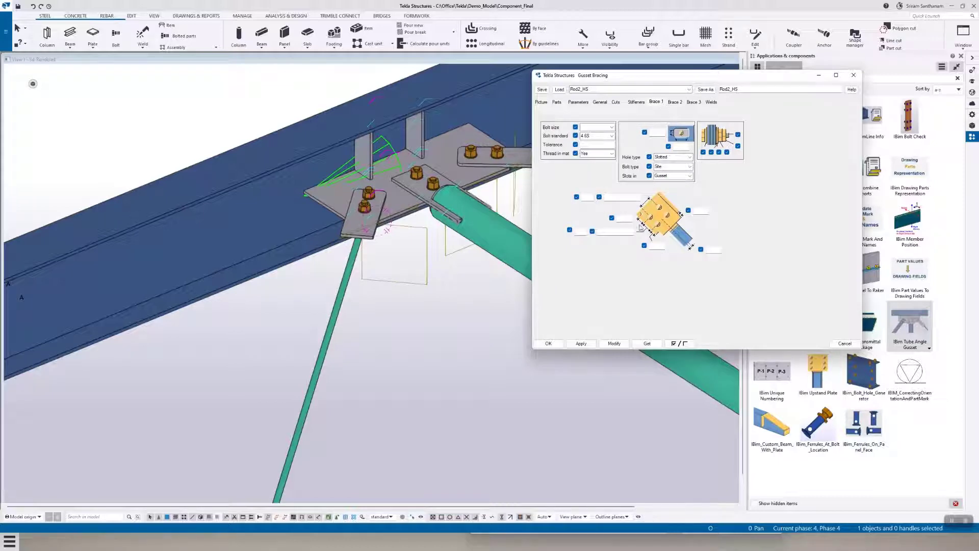
{"action": "left_click", "coordinate": [673, 102]}
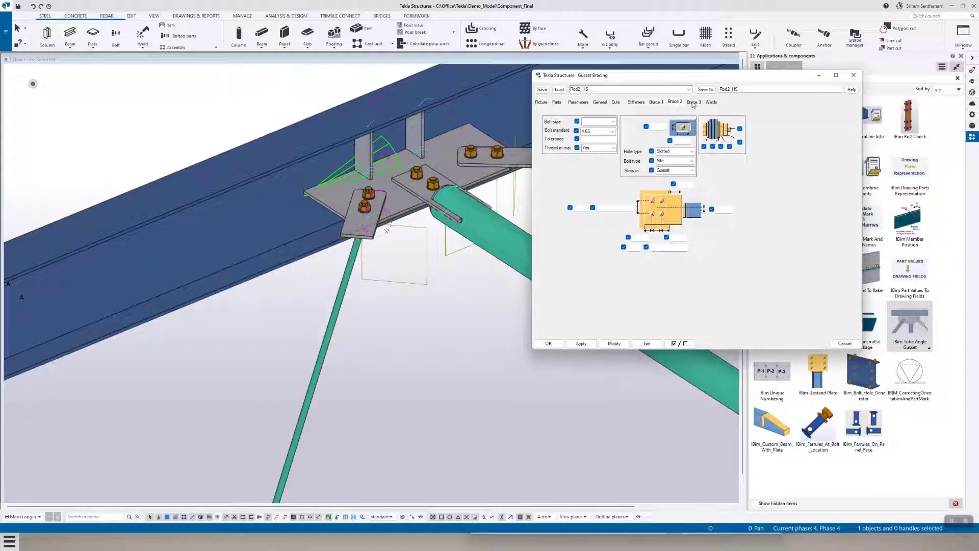
{"action": "left_click", "coordinate": [694, 102]}
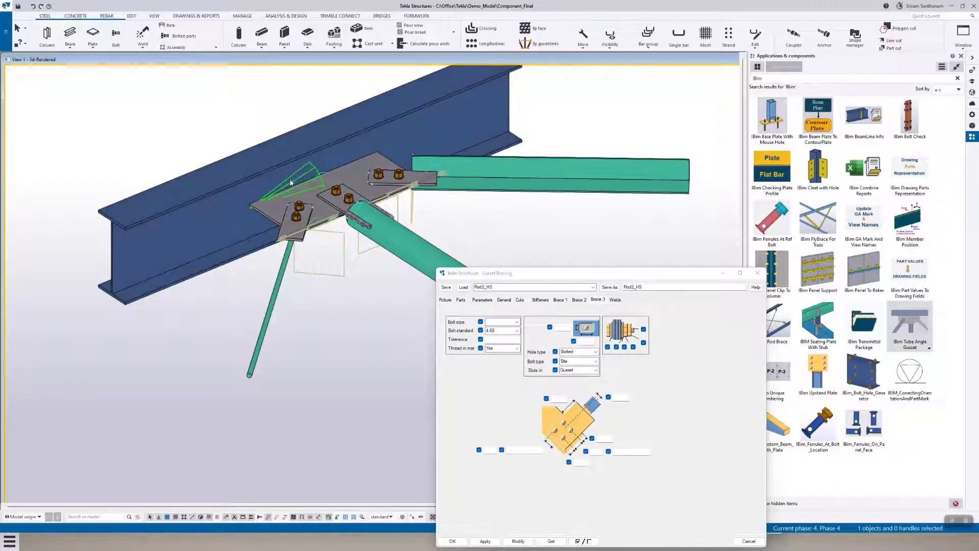
Load the Rod_HS_Angle preset and show its gusset and brace parameters
{"action": "left_click", "coordinate": [590, 286]}
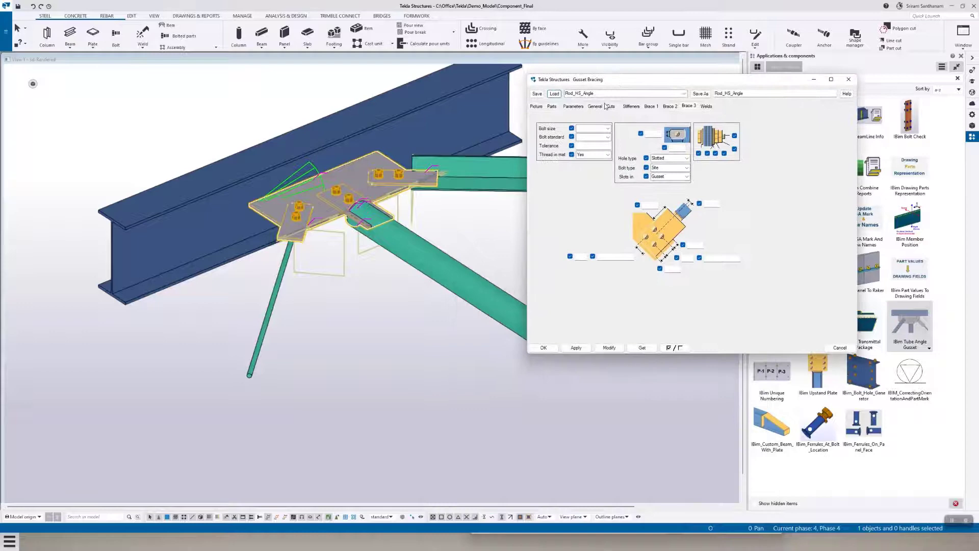
{"action": "left_click", "coordinate": [573, 105]}
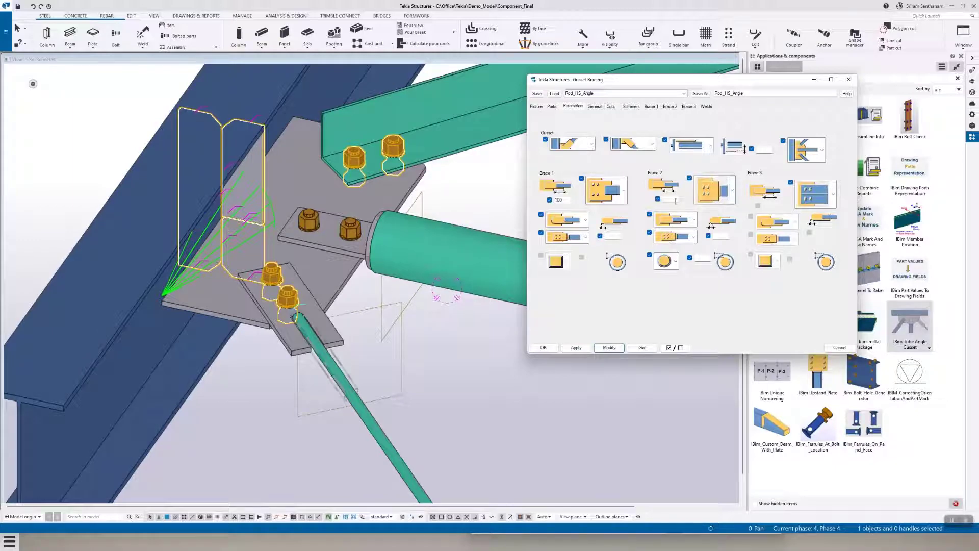
Enter 150, enable the brace cut on the Cuts tab, then show the gusset part settings
{"action": "type", "text": "150"}
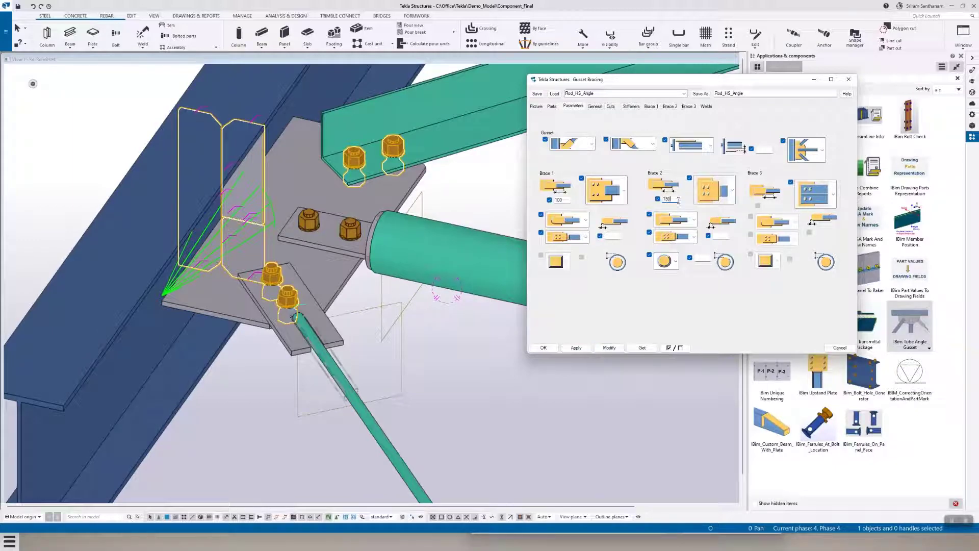
{"action": "left_click", "coordinate": [610, 106]}
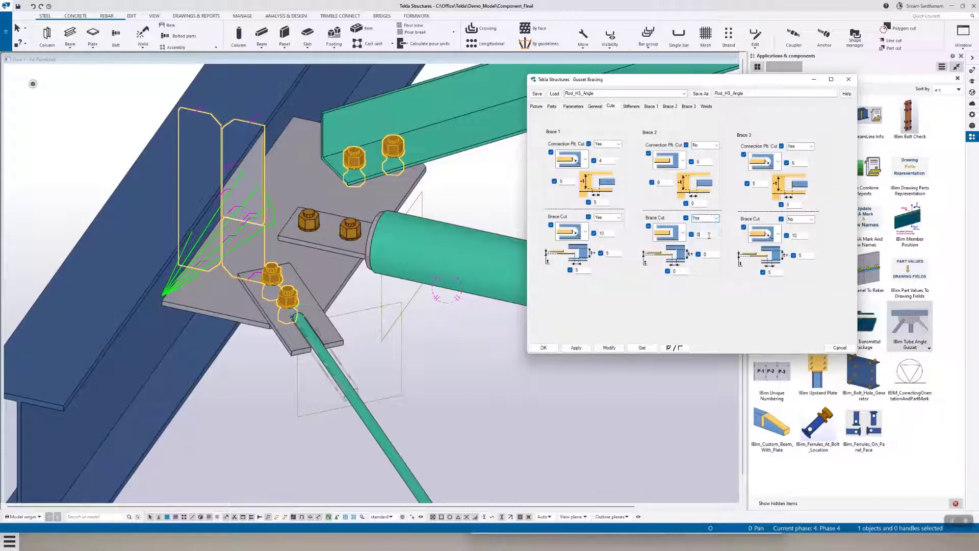
{"action": "left_click", "coordinate": [704, 218]}
{"action": "type", "text": "5"}
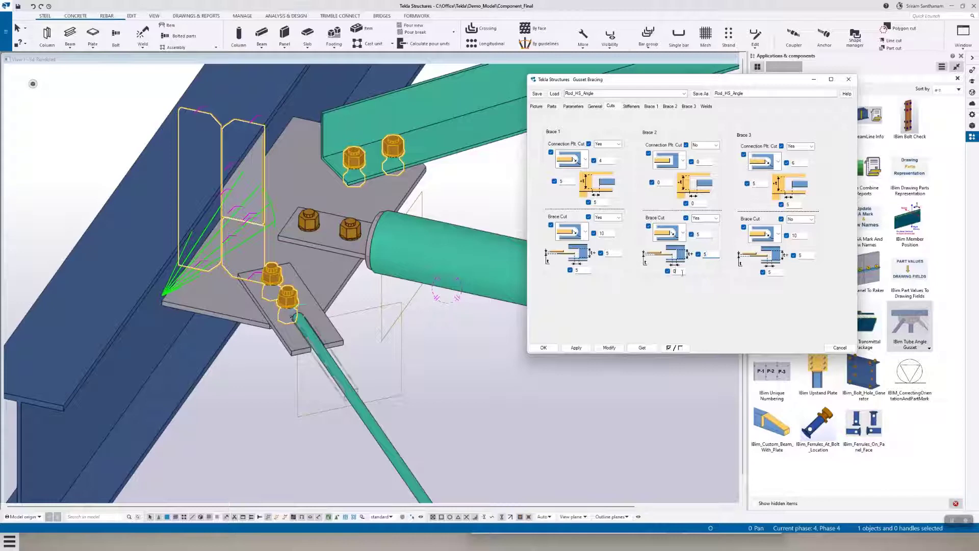
{"action": "left_click", "coordinate": [609, 348]}
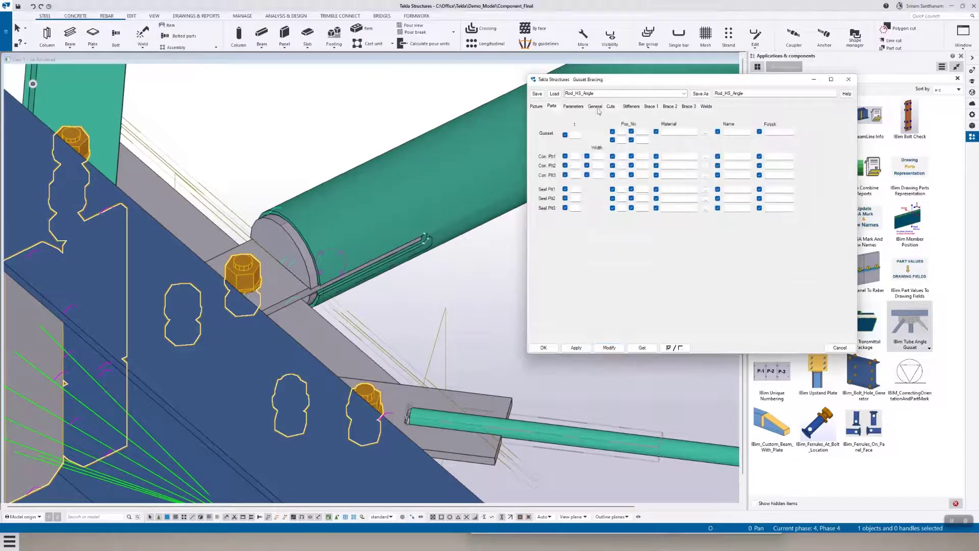
Change the Brace 2 parameter to 0, modify the connection and recheck the brace cuts
{"action": "left_click", "coordinate": [572, 106]}
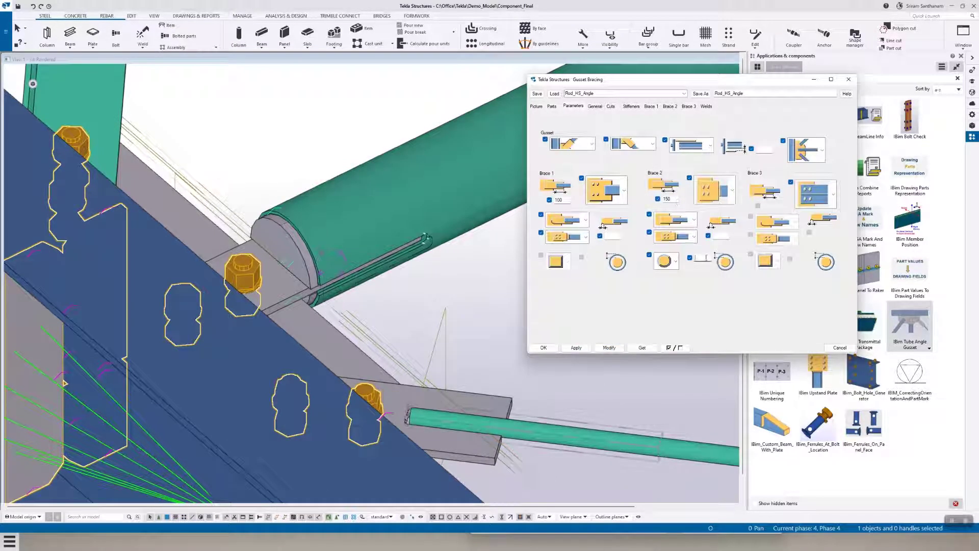
{"action": "left_click", "coordinate": [608, 348]}
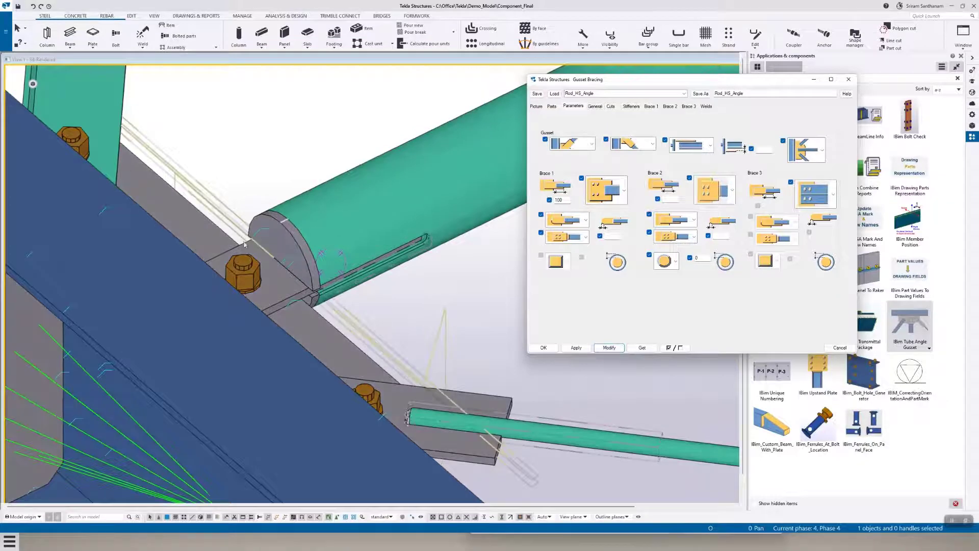
{"action": "left_click", "coordinate": [609, 348]}
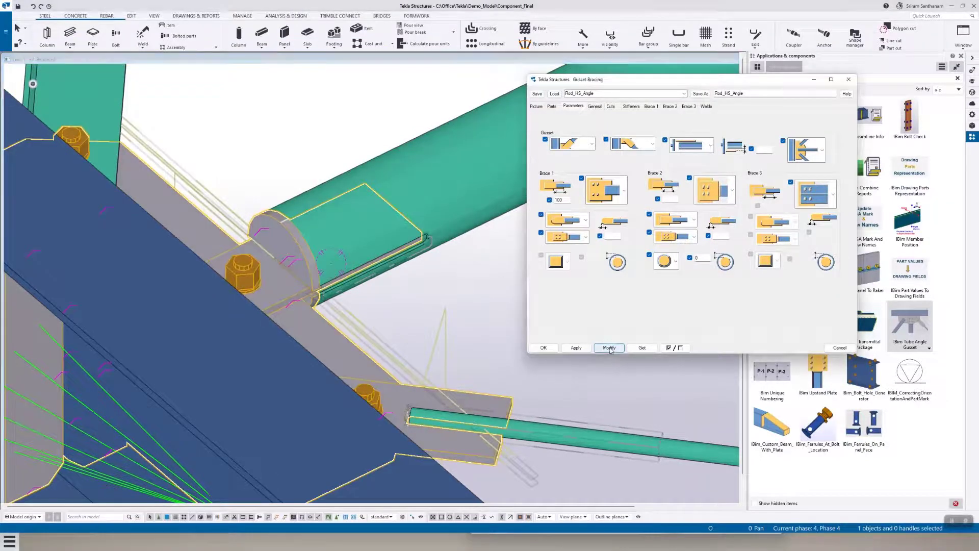
{"action": "left_click", "coordinate": [608, 348]}
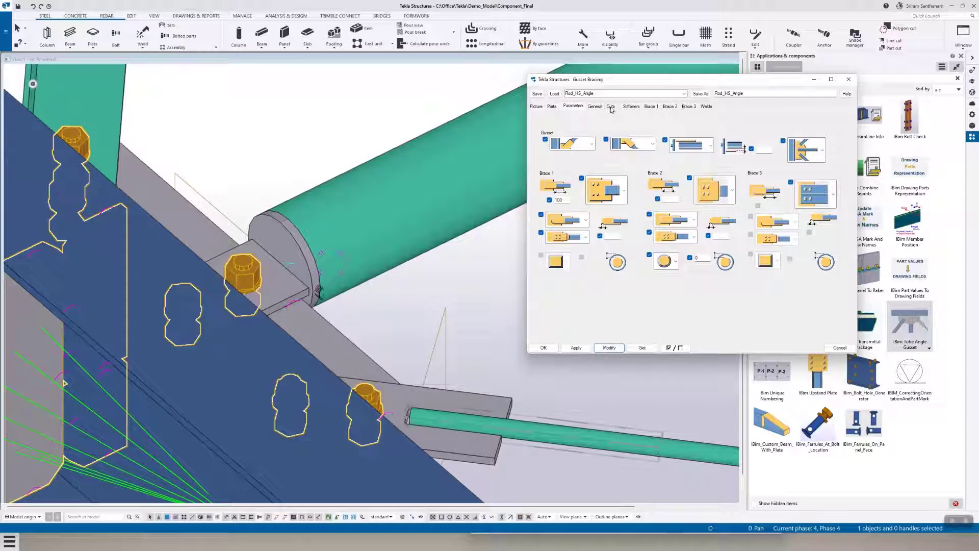
{"action": "left_click", "coordinate": [610, 106]}
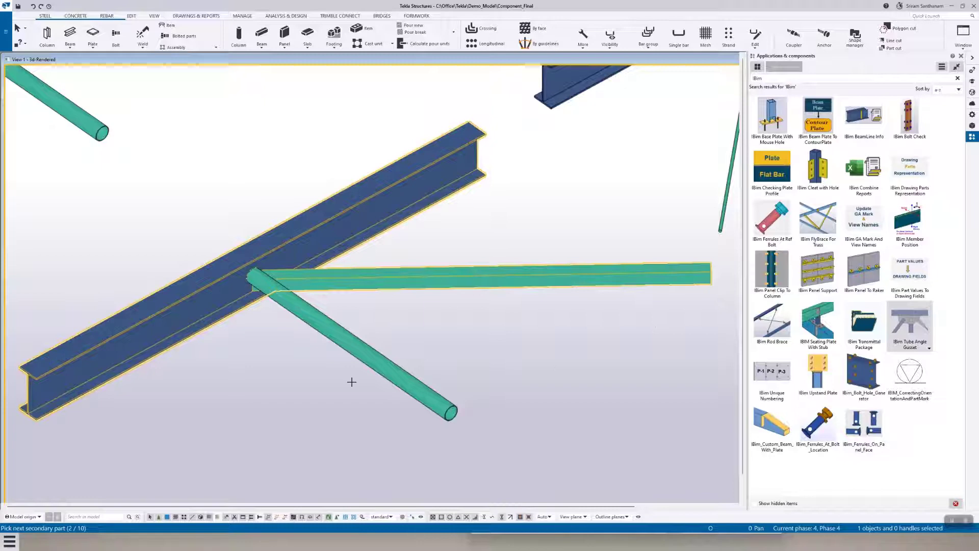
Pick the remaining brace, create the Gusset Bracing connection and accept the standard settings
{"action": "left_click", "coordinate": [501, 203]}
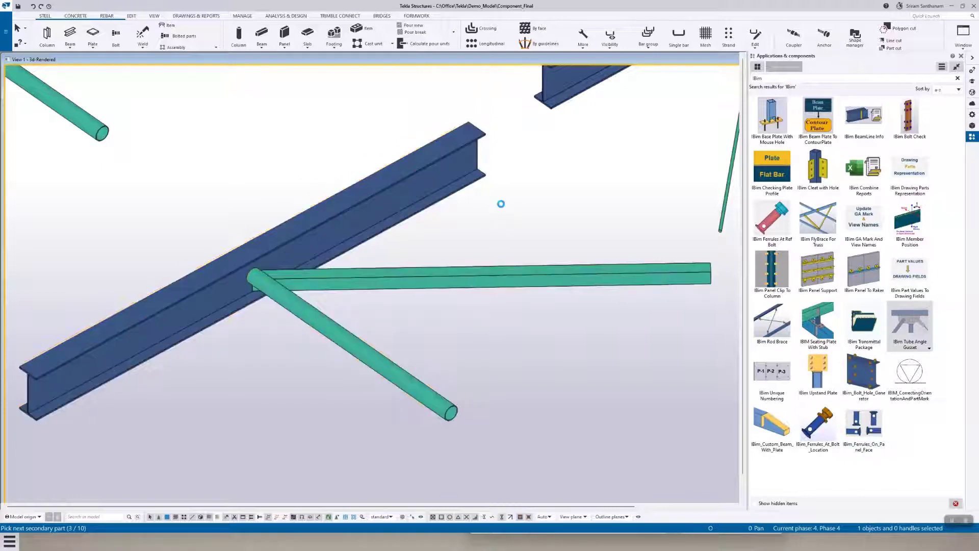
{"action": "right_click", "coordinate": [501, 203]}
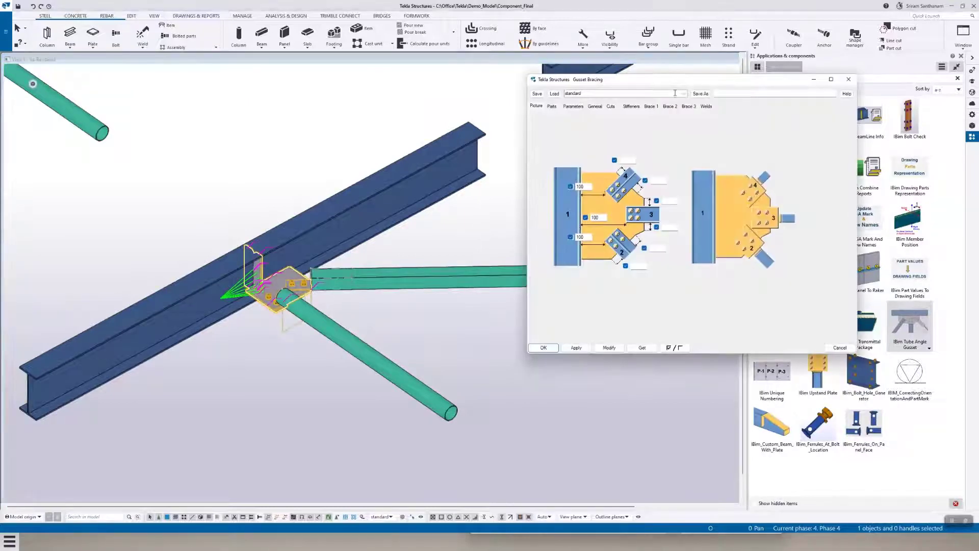
{"action": "left_click", "coordinate": [554, 93]}
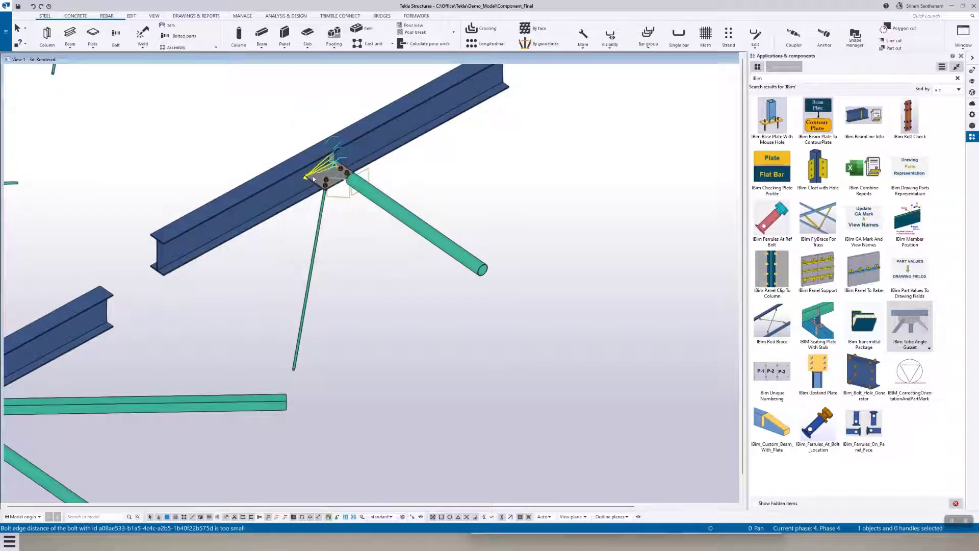
Load and apply the Rod_HS preset to the new connection, checking Brace 2 bolts and stiffeners
{"action": "left_click", "coordinate": [327, 174]}
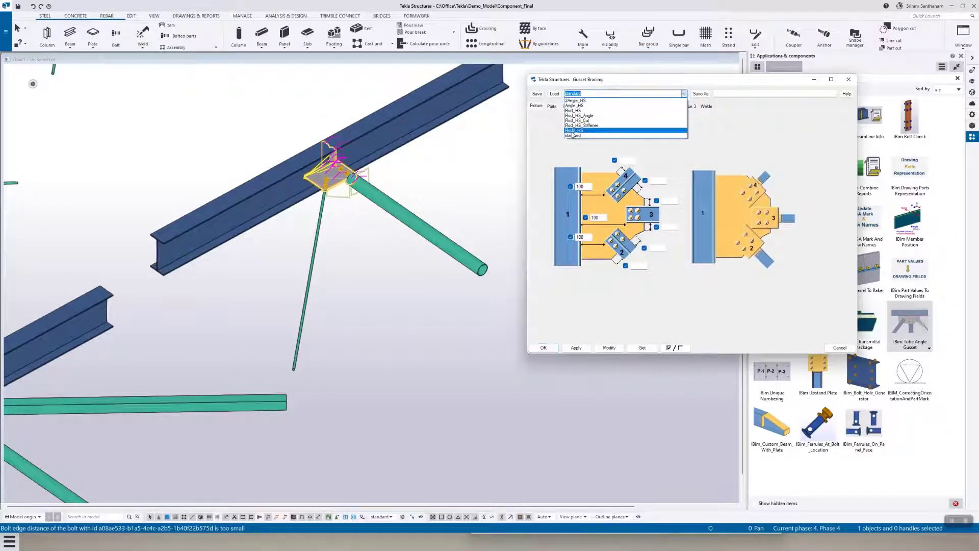
{"action": "left_click", "coordinate": [573, 131]}
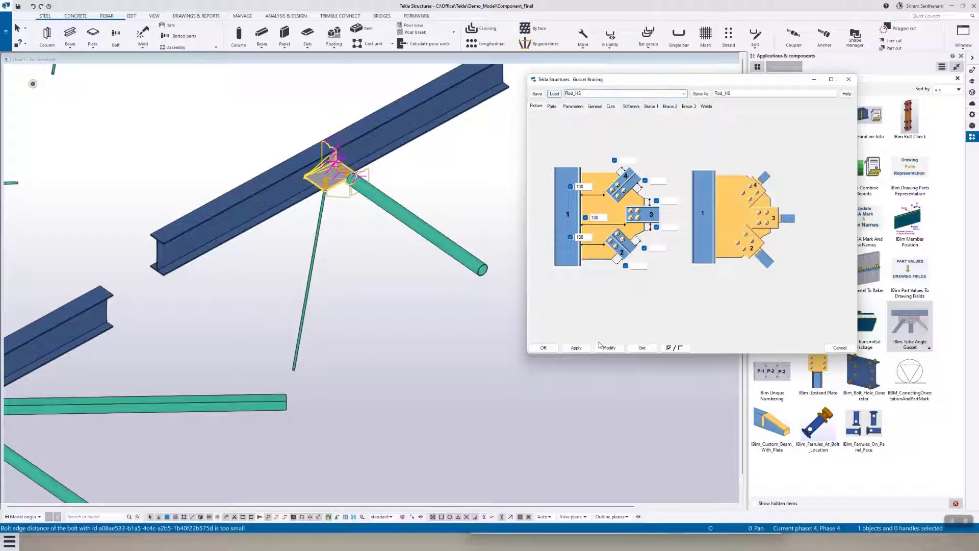
{"action": "left_click", "coordinate": [607, 347]}
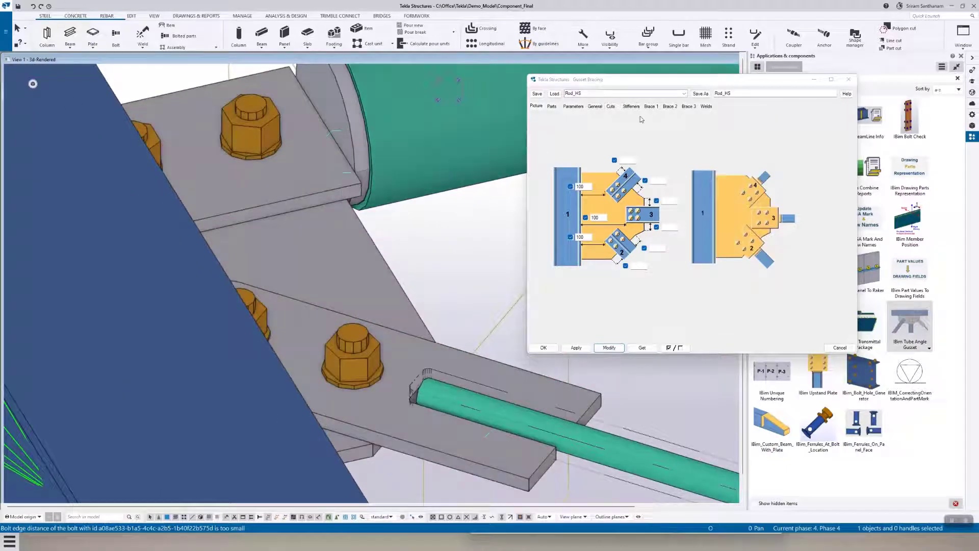
{"action": "left_click", "coordinate": [668, 105]}
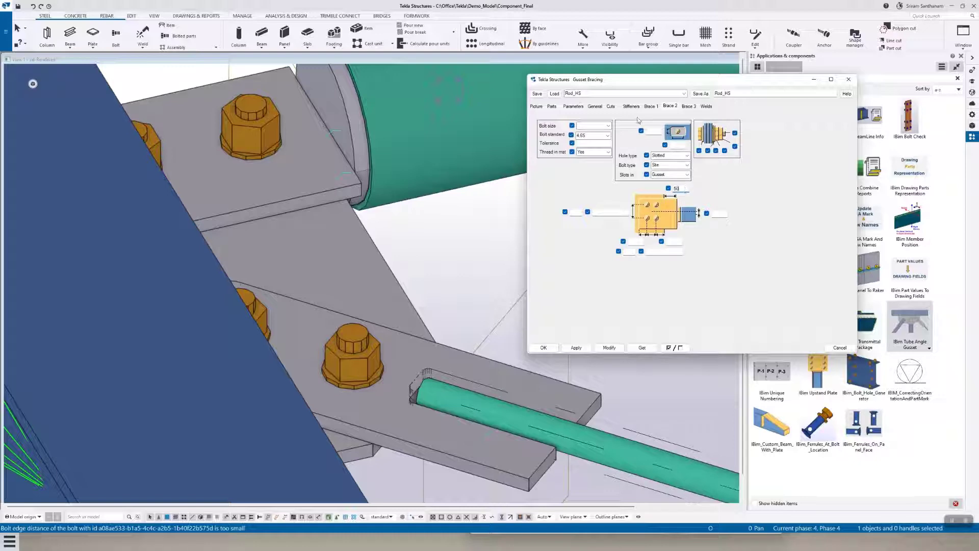
{"action": "left_click", "coordinate": [608, 347]}
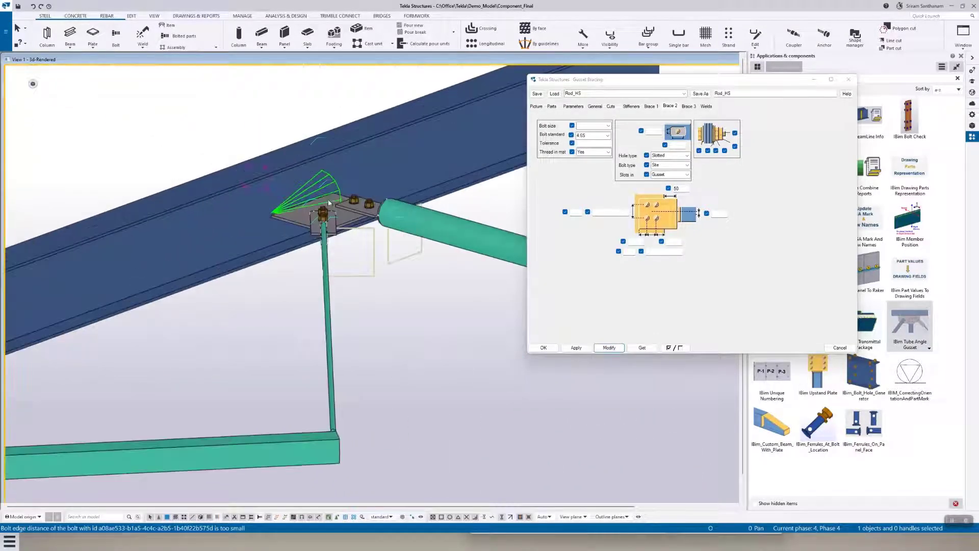
{"action": "left_click", "coordinate": [630, 106]}
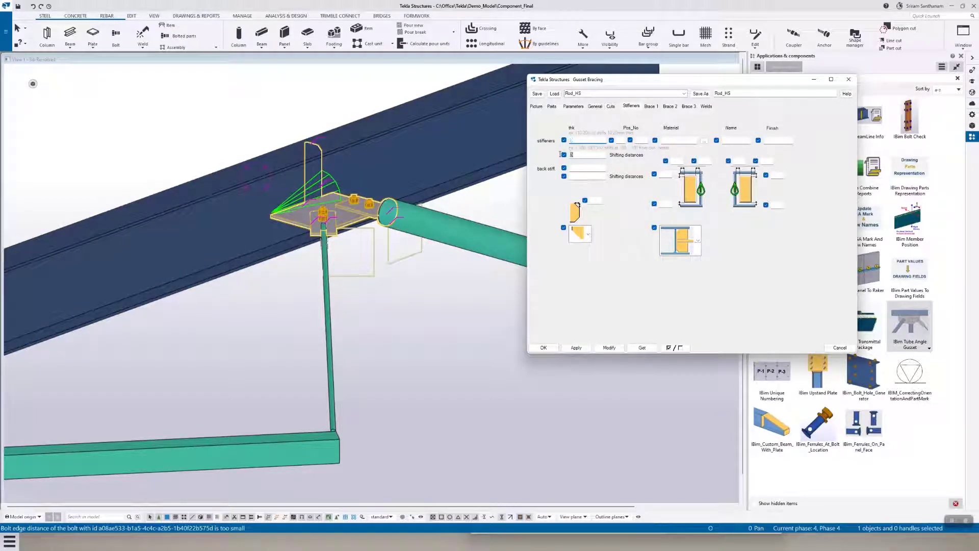
{"action": "left_click", "coordinate": [609, 347]}
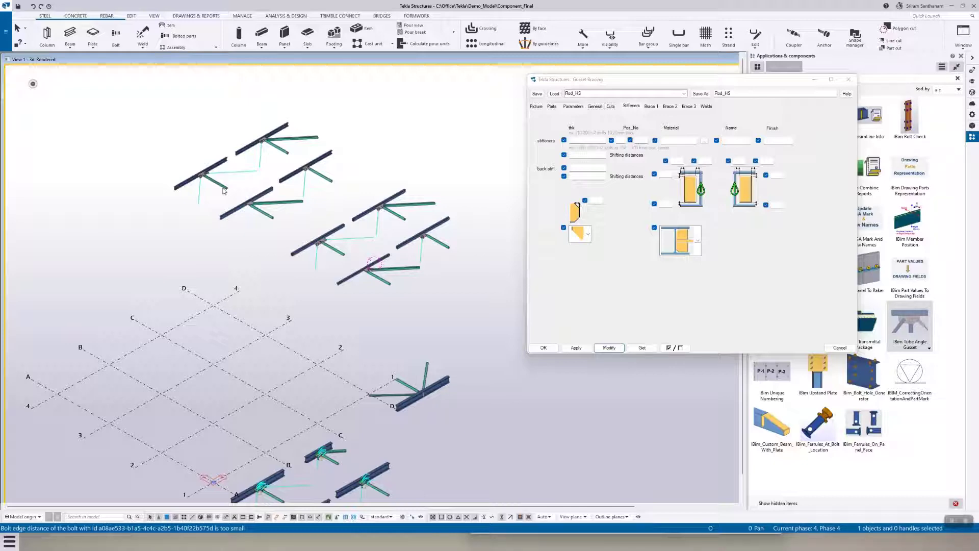
{"action": "mouse_move", "coordinate": [50, 111]}
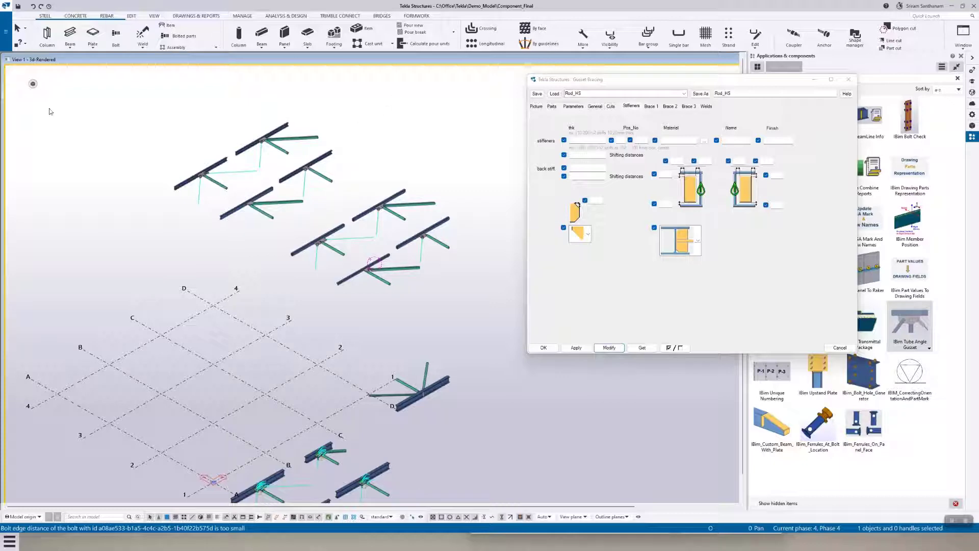
{"action": "mouse_move", "coordinate": [153, 114]}
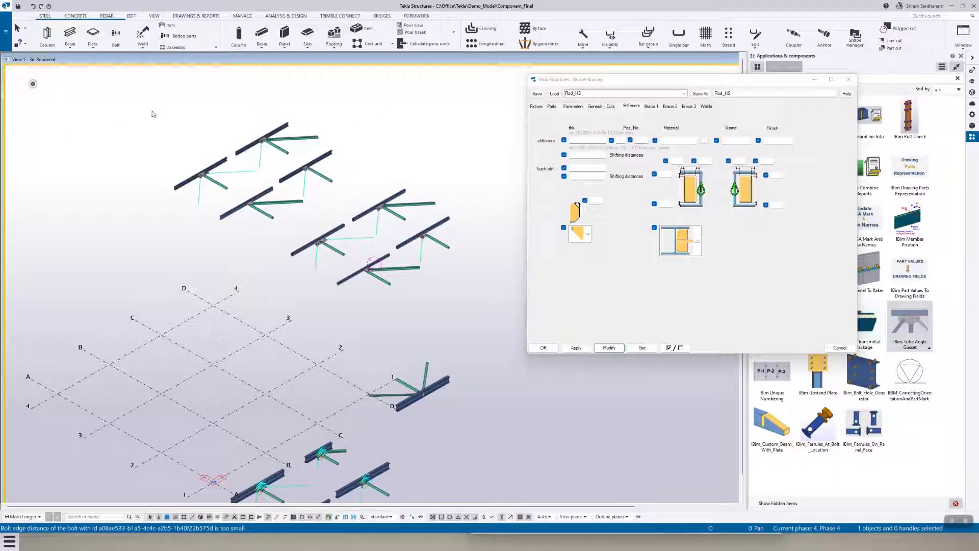
{"action": "mouse_move", "coordinate": [218, 122]}
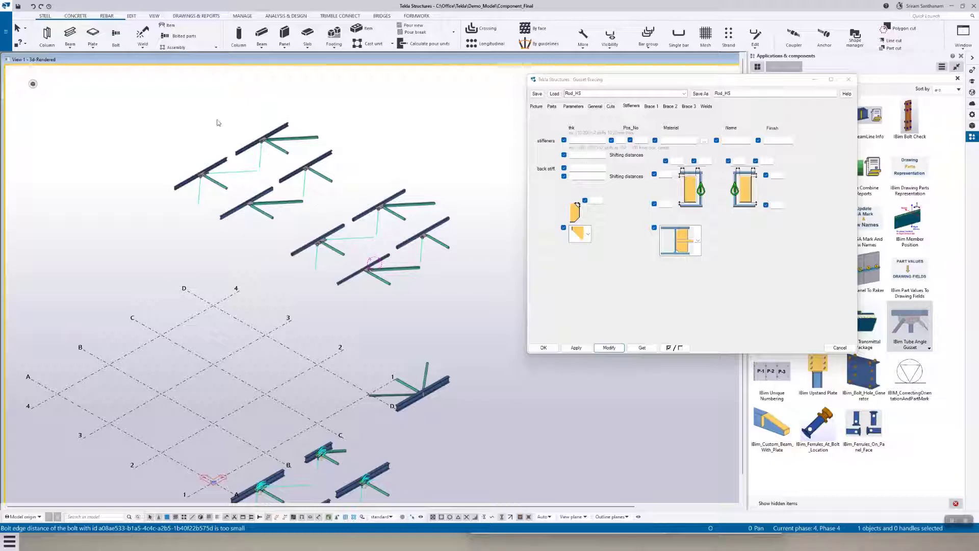